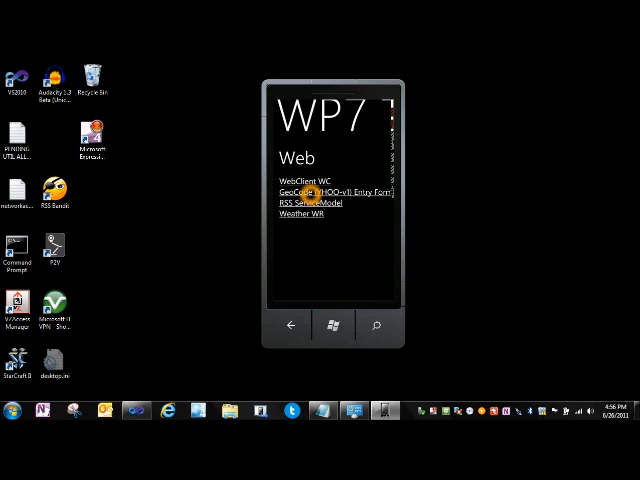
- Launch the Yahoo GeoCode app and run the lookup for the preset Tampa address
left_click(332, 192)
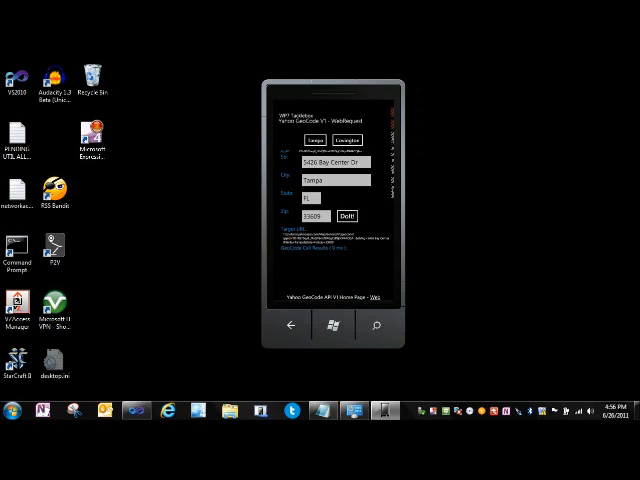
left_click(348, 216)
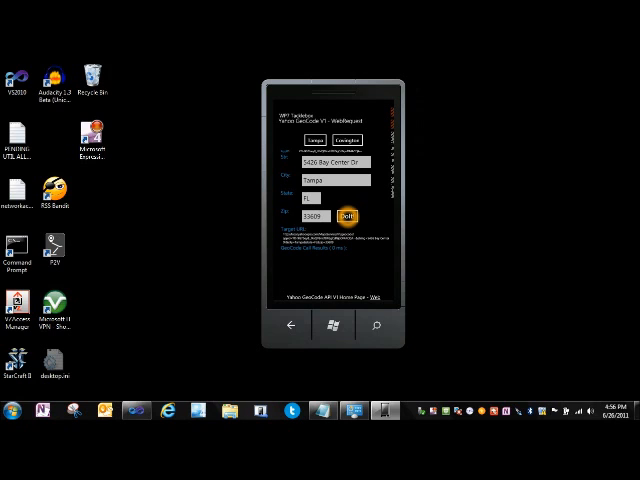
left_click(346, 216)
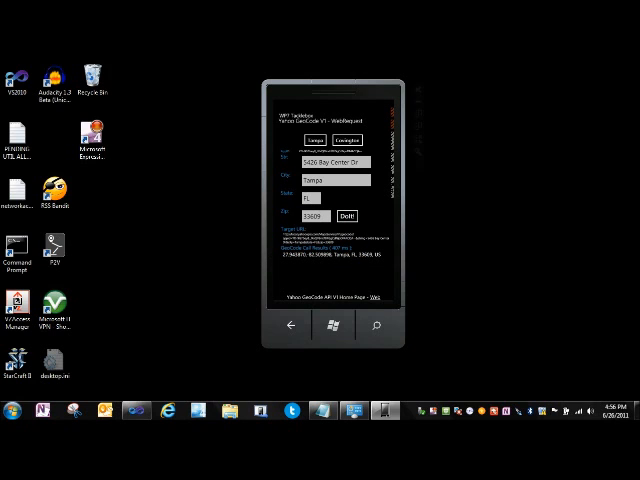
- Load the Covington preset, run its geocode lookup, and back out of the results
left_click(344, 140)
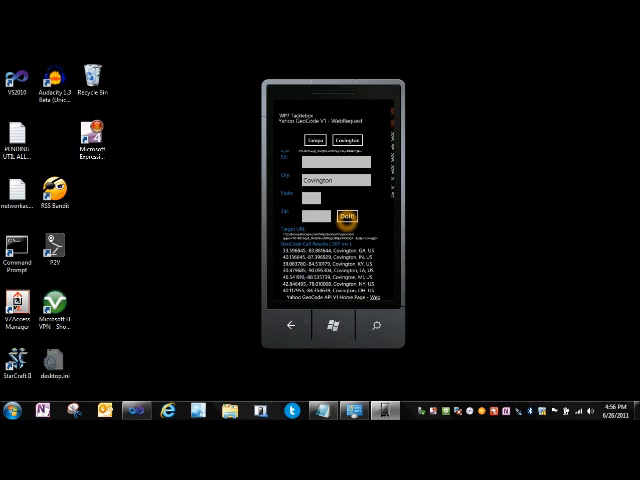
left_click(348, 216)
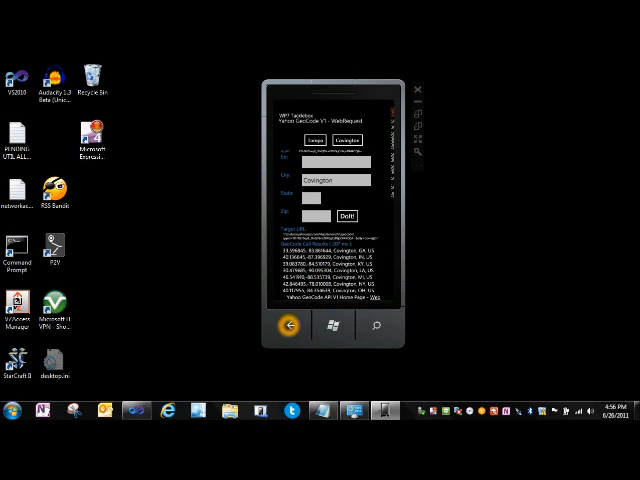
left_click(288, 326)
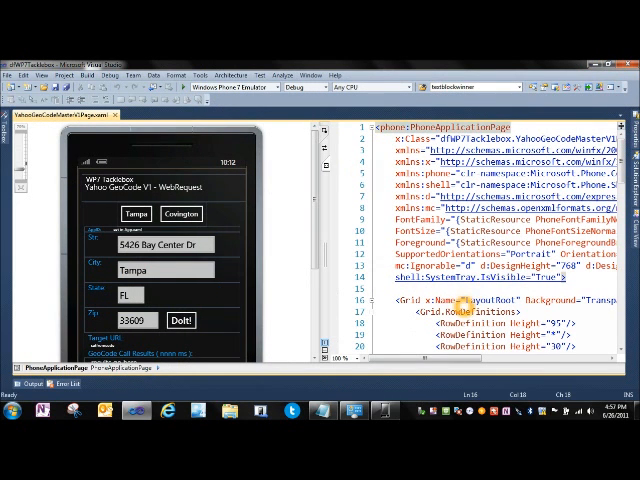
- Scroll the page's code-behind down through the web request to ReadWebRequestCallback
scroll("down", 3)
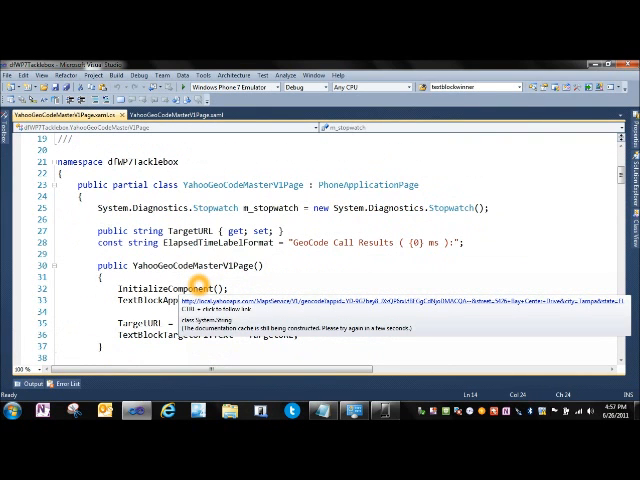
scroll("down", 3)
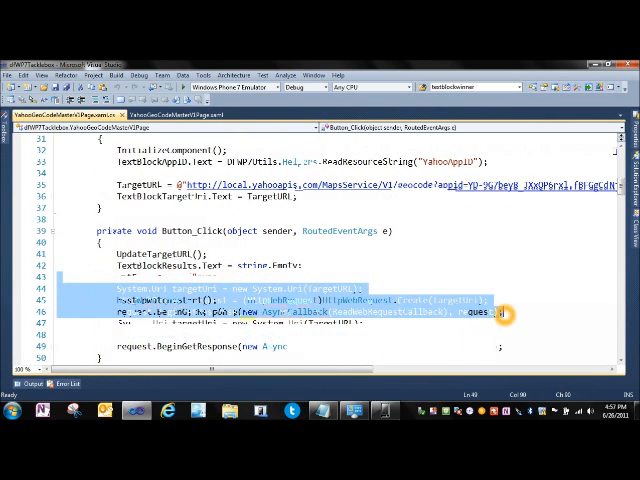
scroll("down", 3)
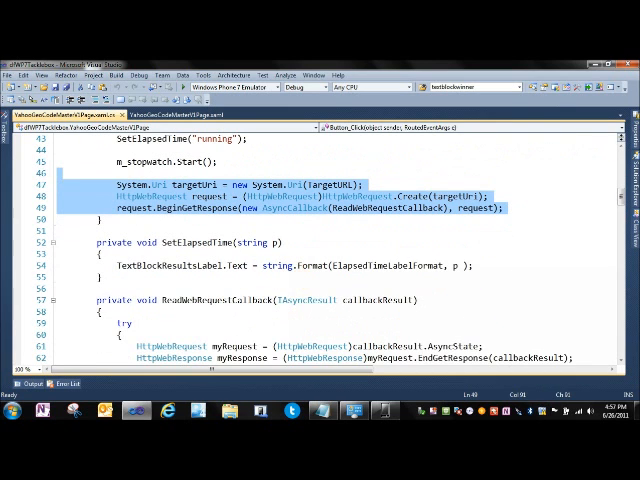
scroll("down", 3)
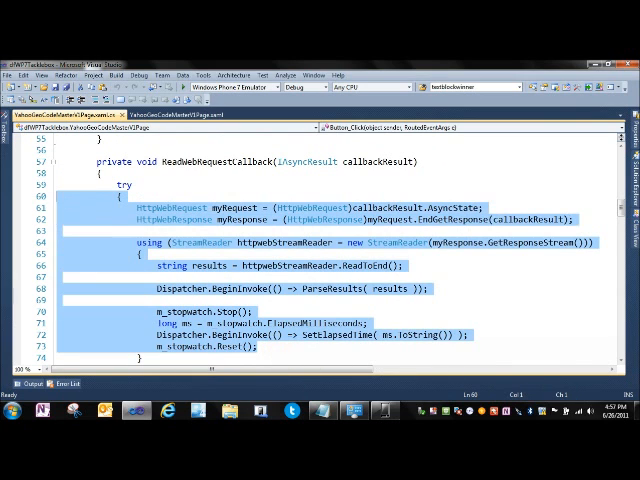
left_click(44, 208)
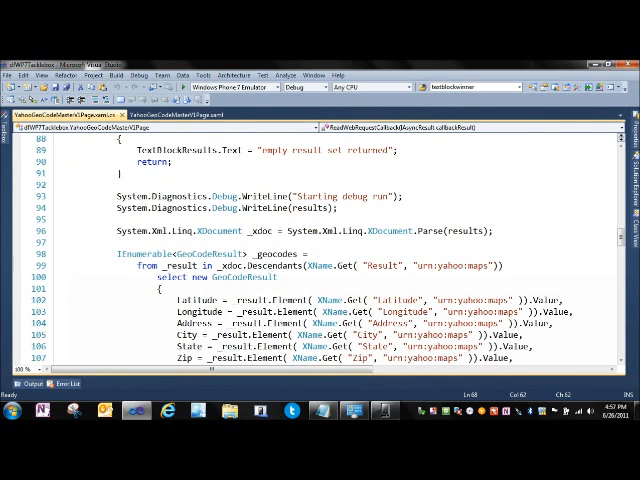
left_click(468, 232)
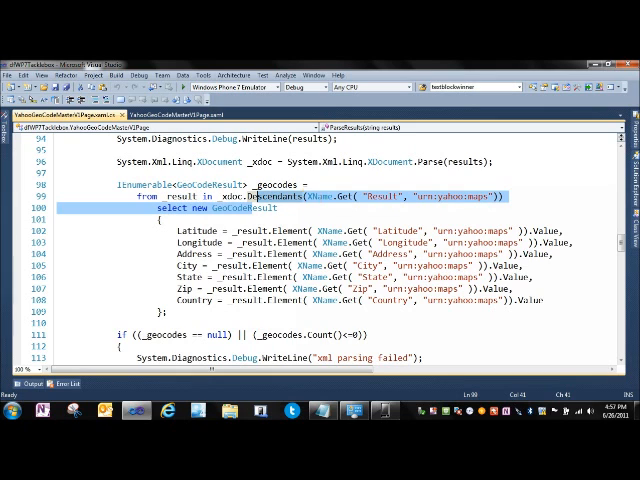
right_click(210, 196)
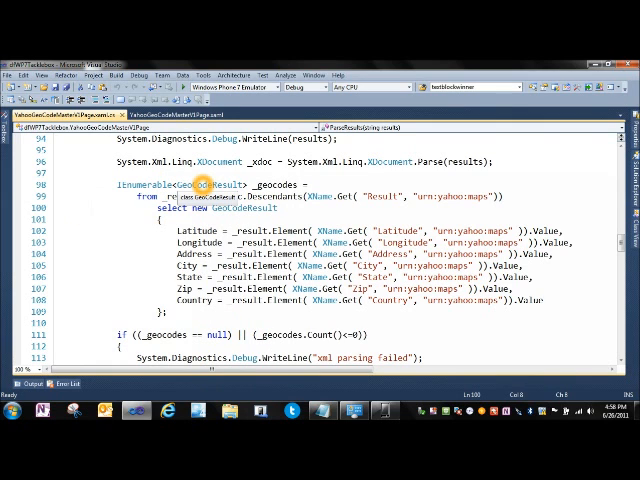
right_click(204, 186)
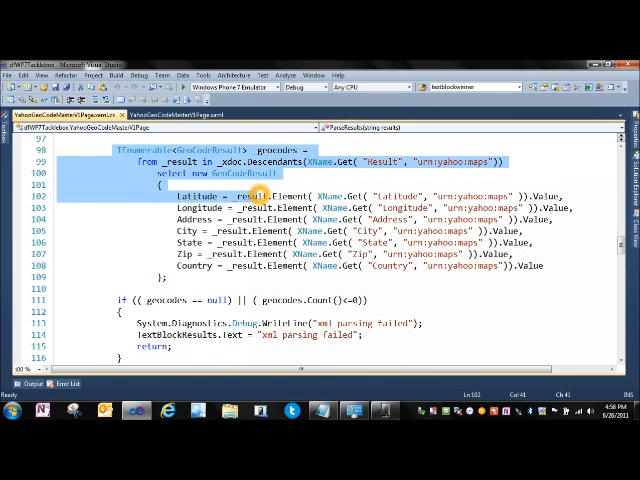
- Select the Latitude property in the LINQ query to jump to GeoCodeResult.cs
double_click(190, 196)
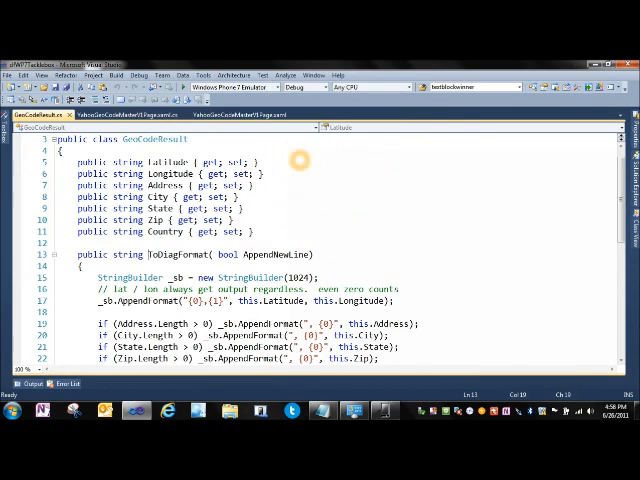
- Scroll through the foreach formatting loop and the LINQ query creating GeoCodeResult objects
scroll("down", 3)
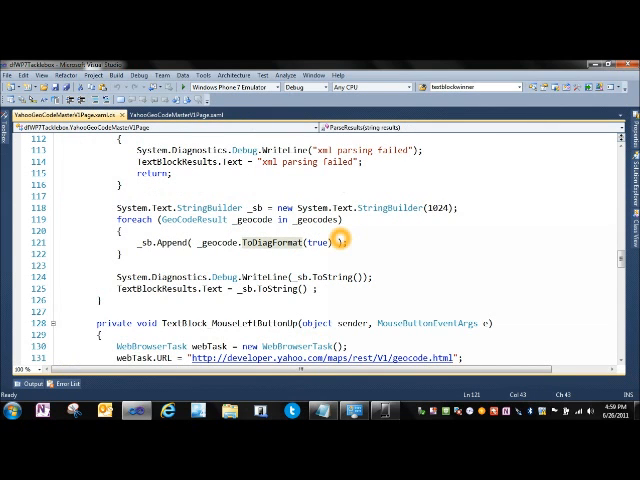
scroll("up", 3)
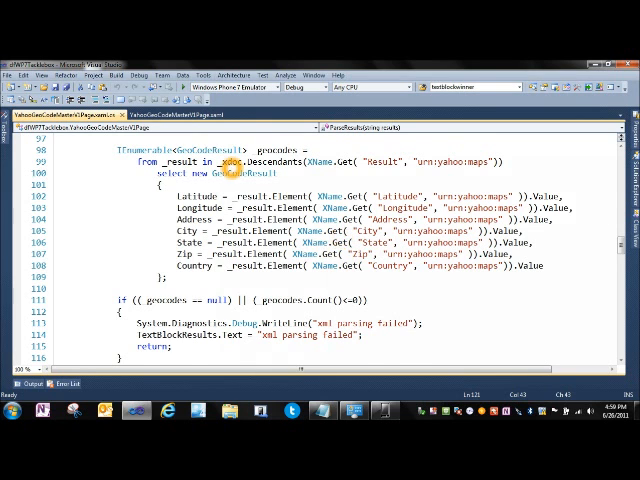
scroll("up", 3)
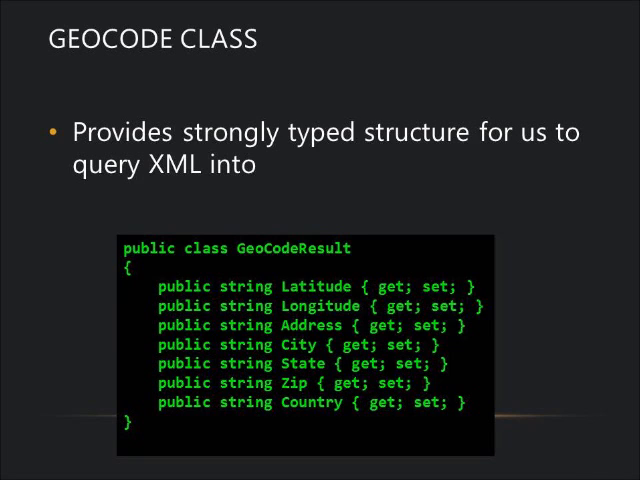
- Advance from the GEOCODE CLASS slide to the LINQ2XML - KEY CONCEPT slide
key("Right")
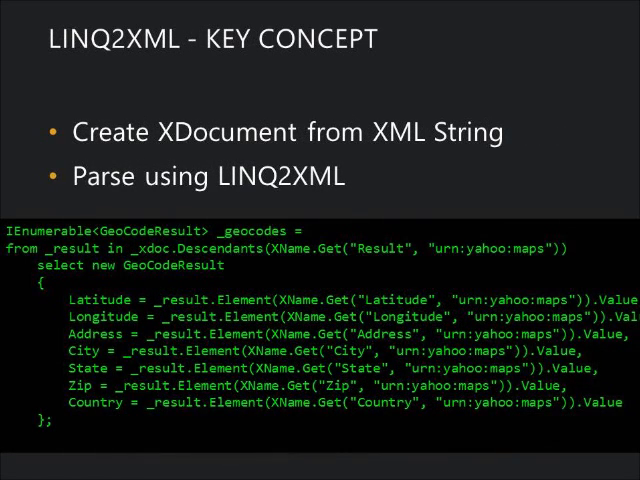